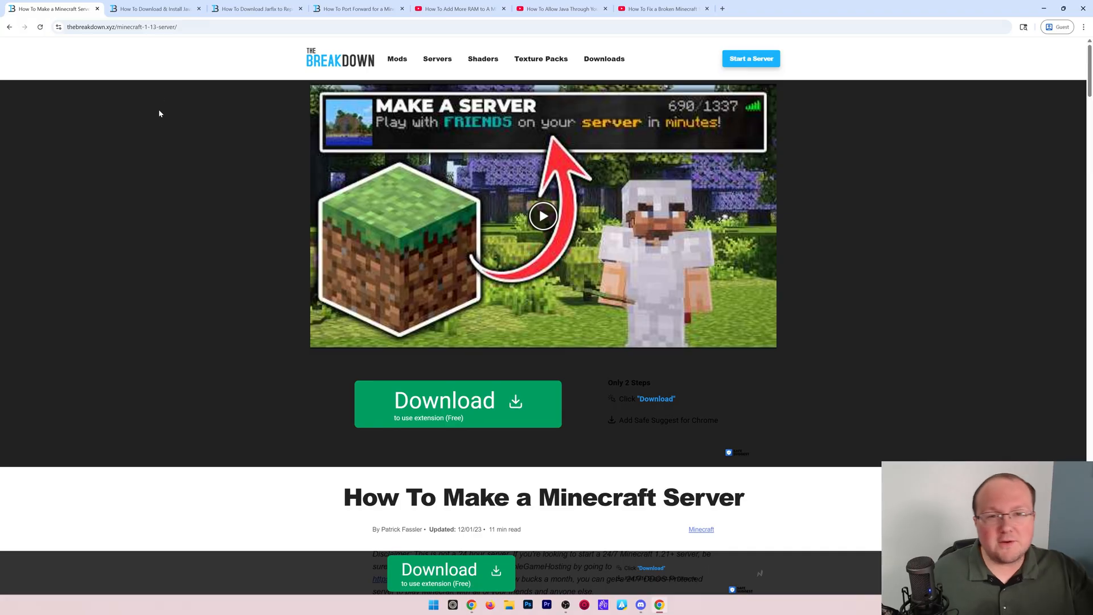
Scroll to the minecraft_server.1.21.8 link and save server.jar into Downloads.
scroll("down", 3)
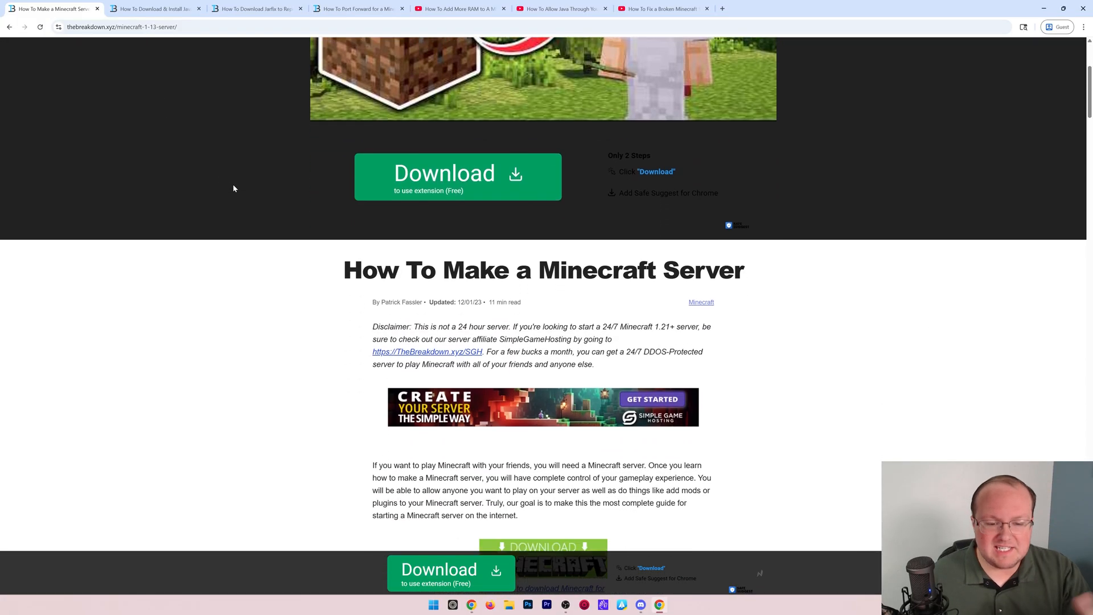
scroll("down", 3)
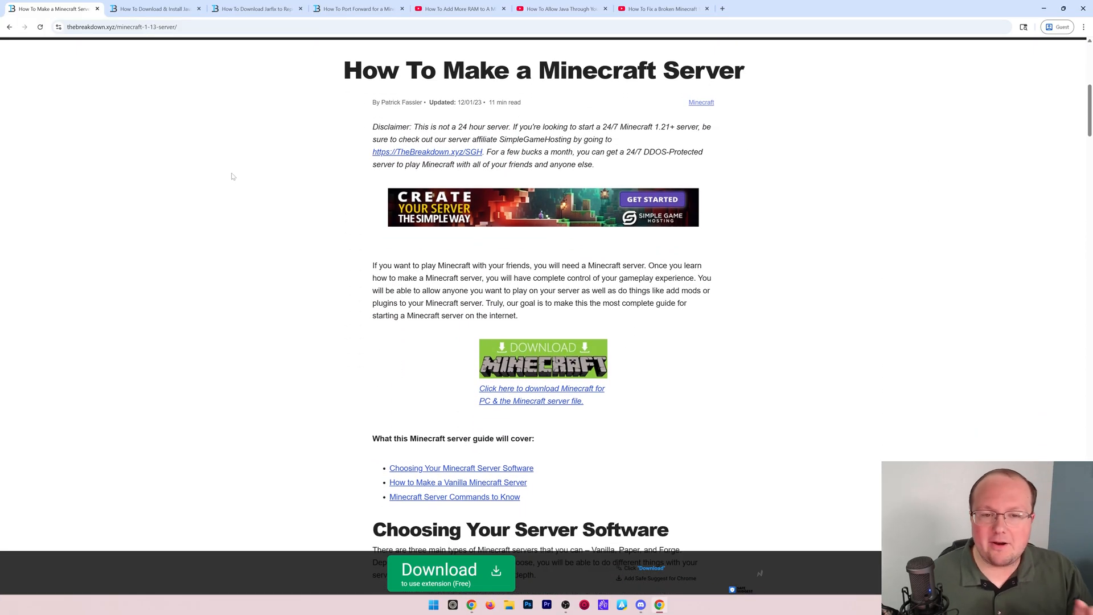
scroll("down", 3)
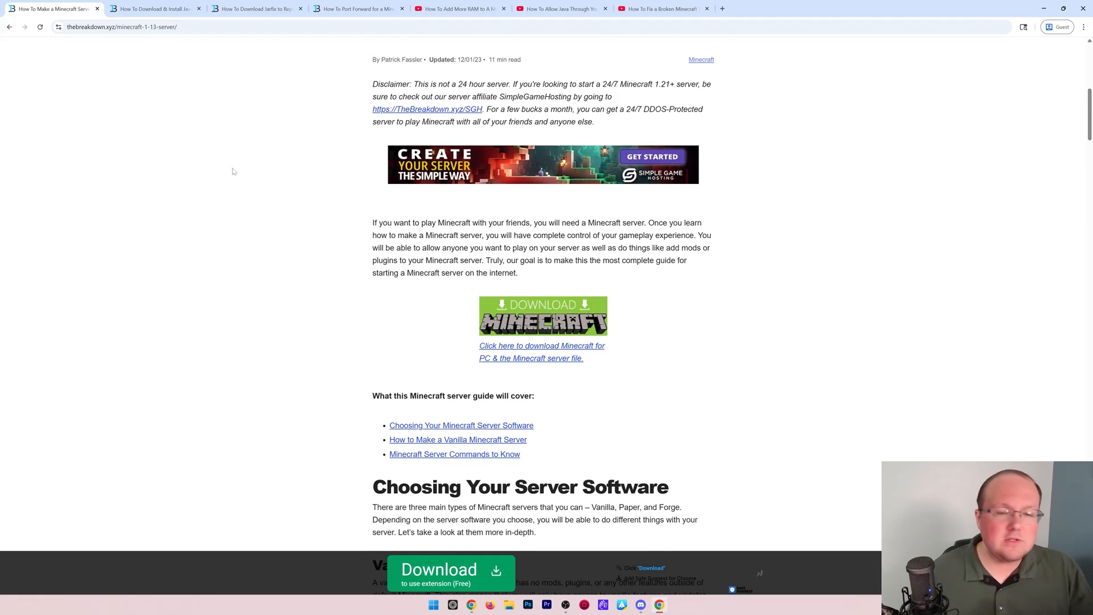
mouse_move(237, 167)
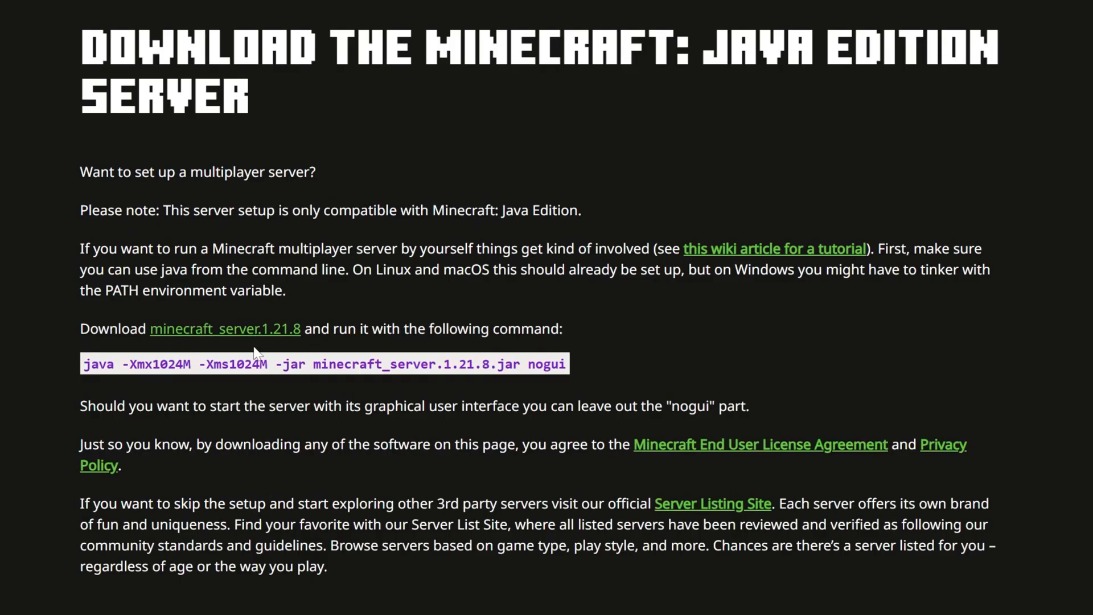
mouse_move(136, 321)
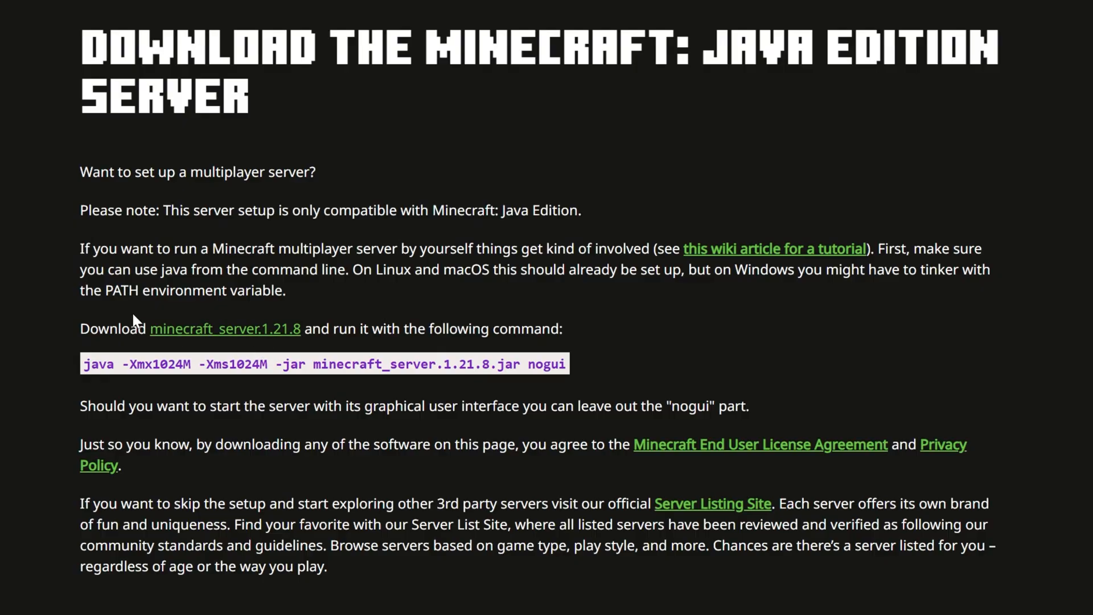
mouse_move(136, 290)
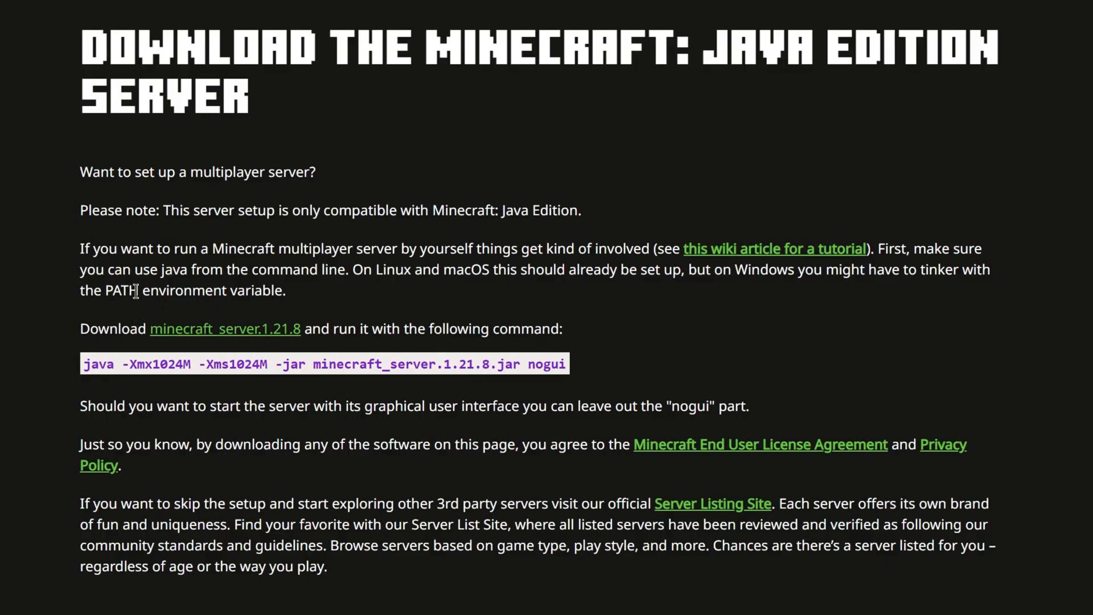
mouse_move(272, 158)
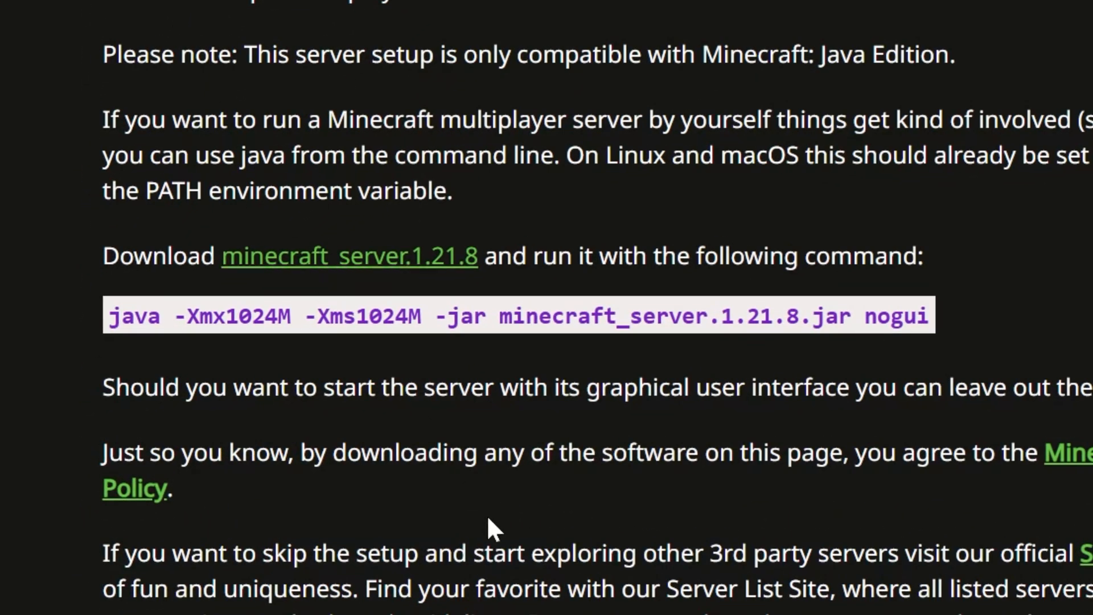
mouse_move(474, 439)
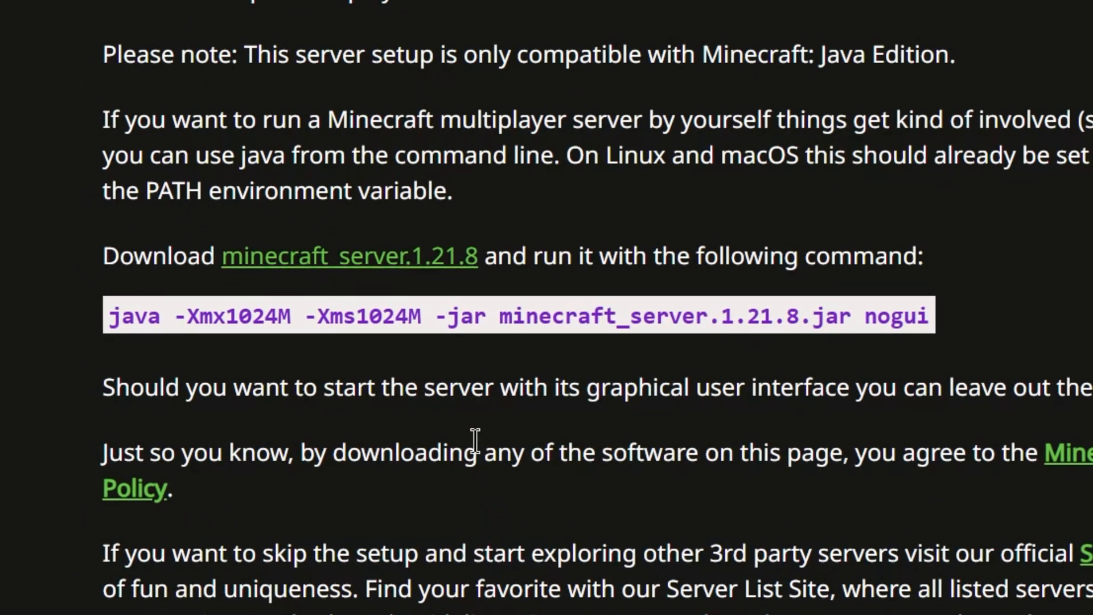
left_click(349, 255)
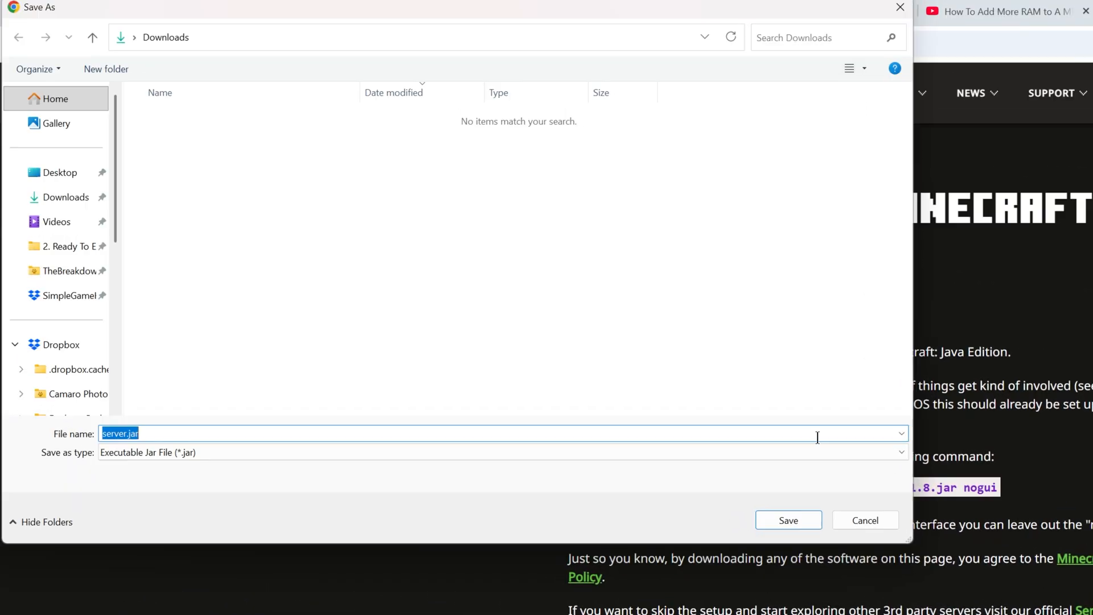
mouse_move(788, 519)
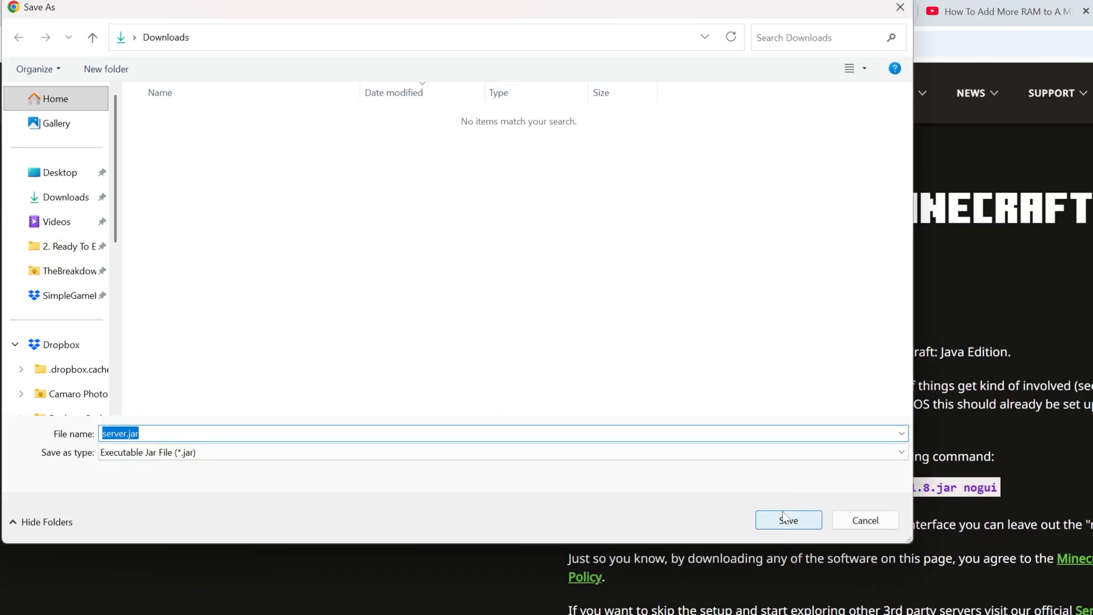
left_click(788, 520)
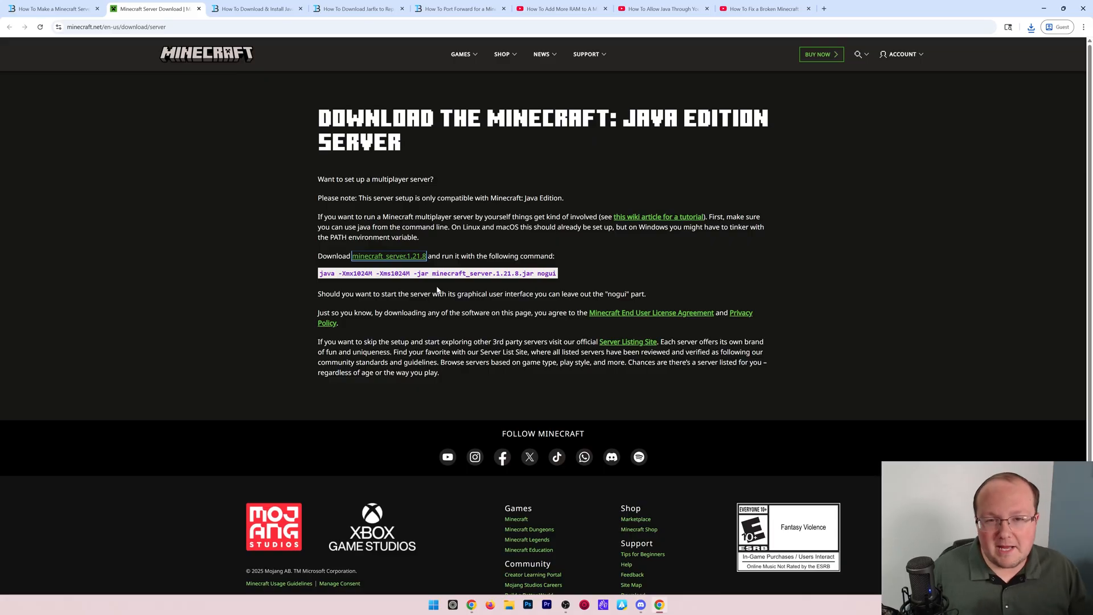
Check the SimpleGameHosting tab, then minimize Chrome to reveal the desktop.
left_click(256, 9)
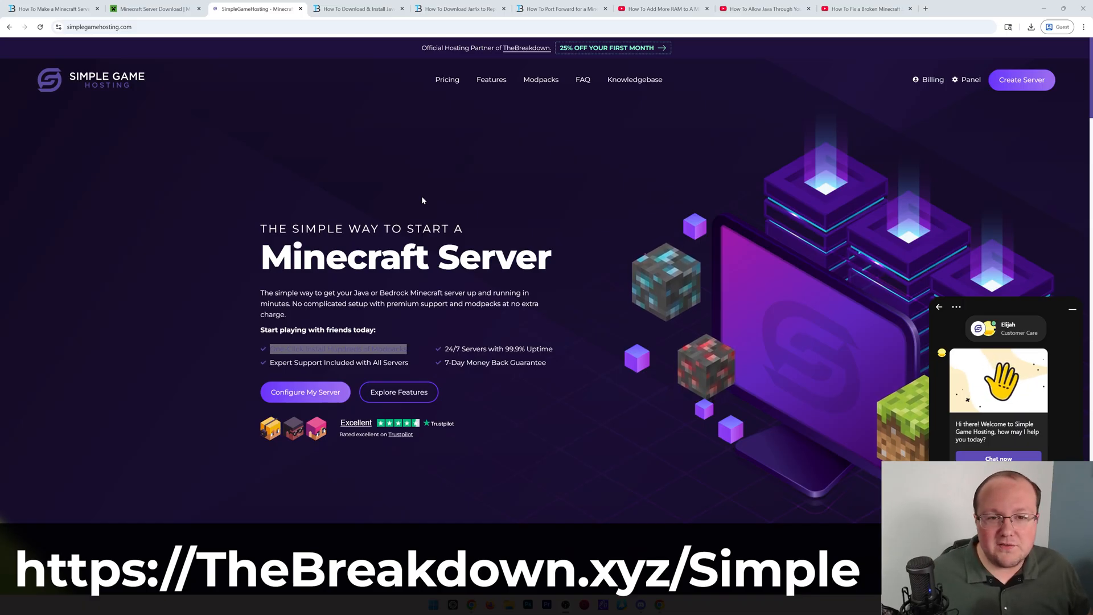
left_click(358, 9)
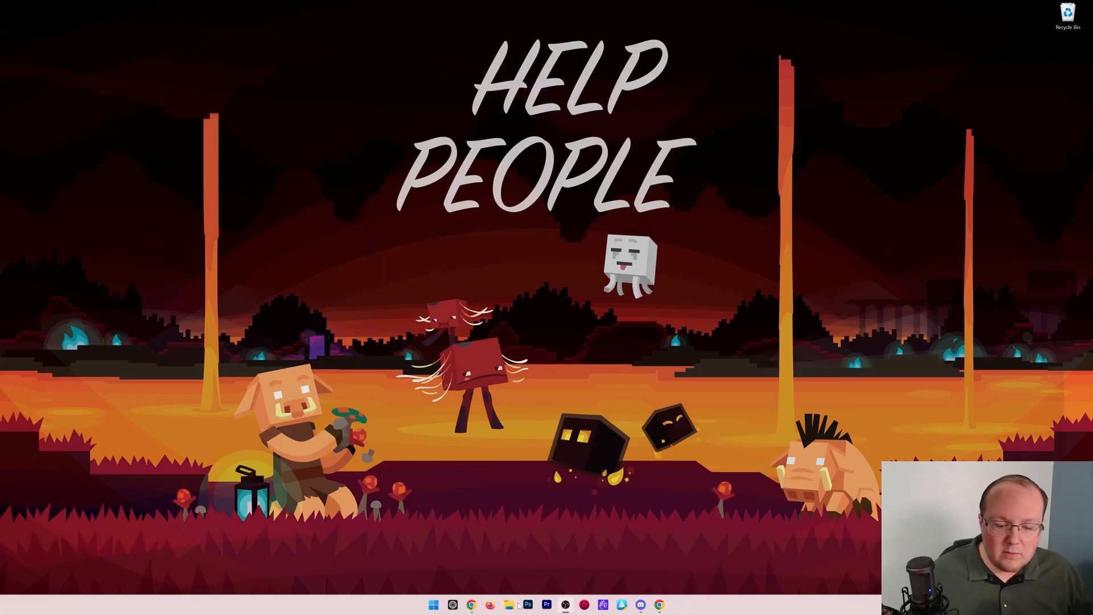
Create a 'Minecraft 1.21 Server' desktop folder, open it, and select server.jar.
left_click(516, 604)
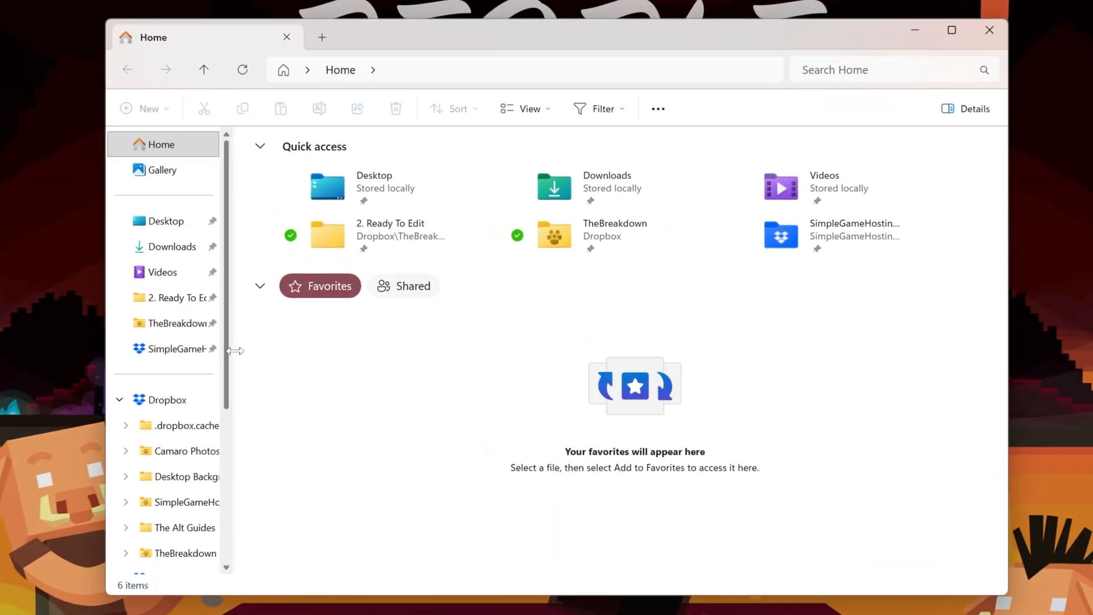
left_click(172, 246)
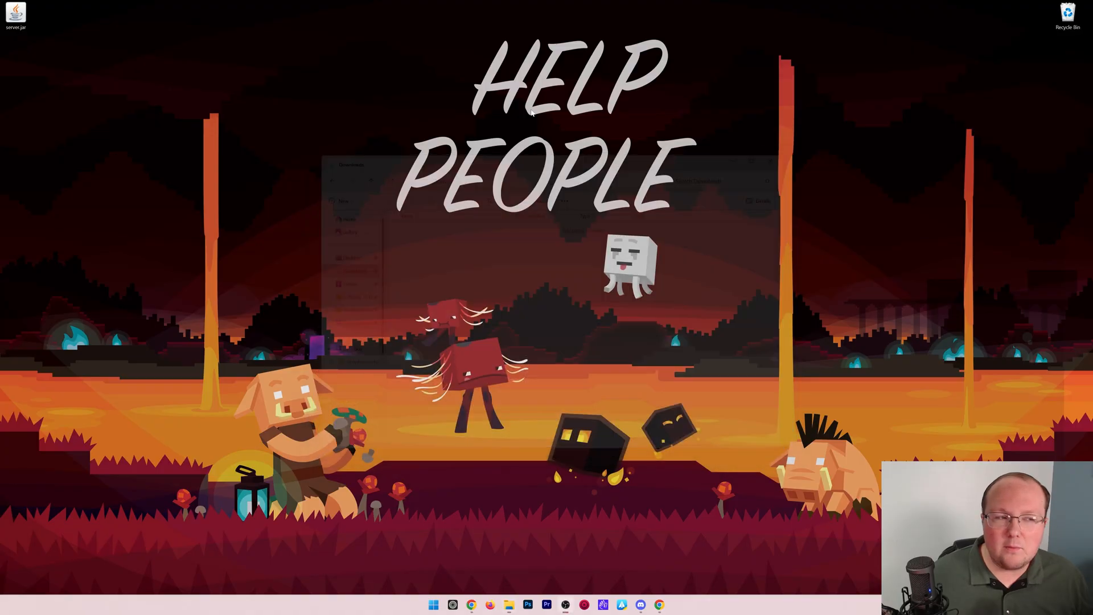
right_click(362, 126)
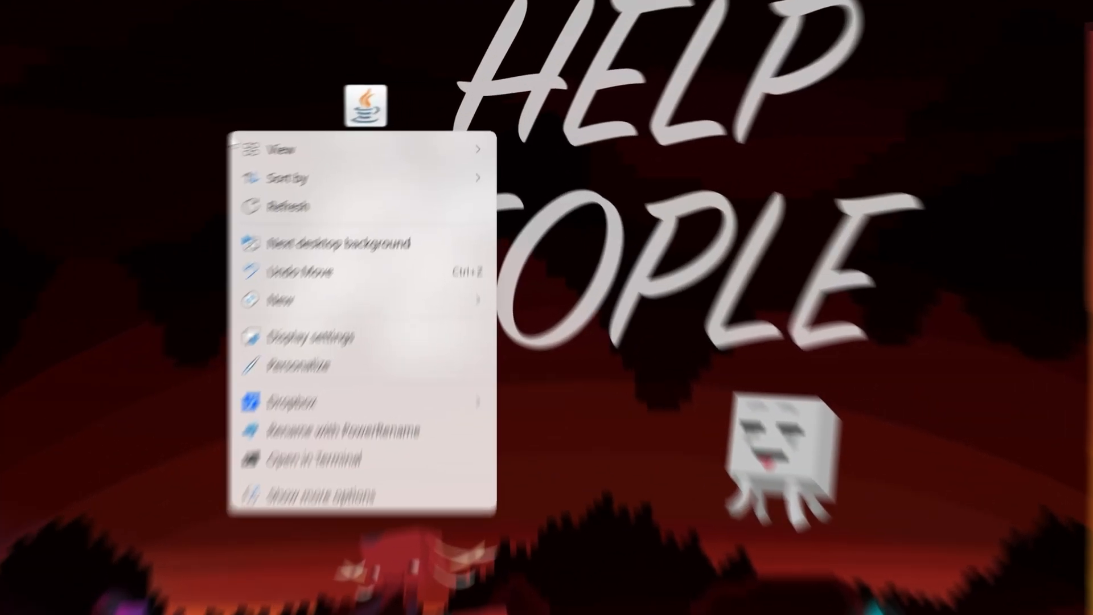
left_click(280, 300)
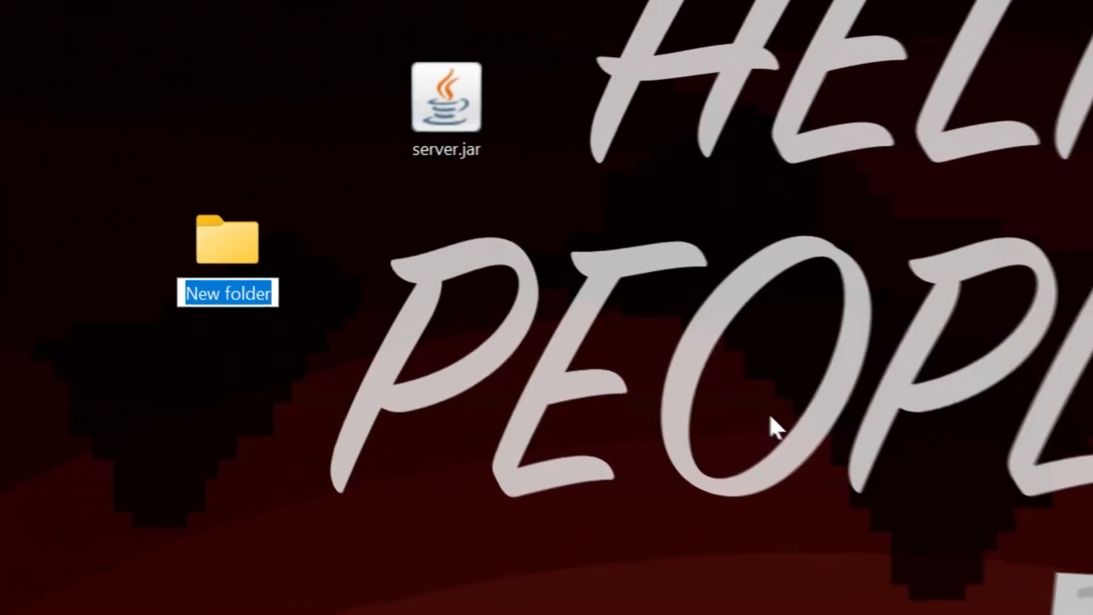
type("Minecraft 12.21")
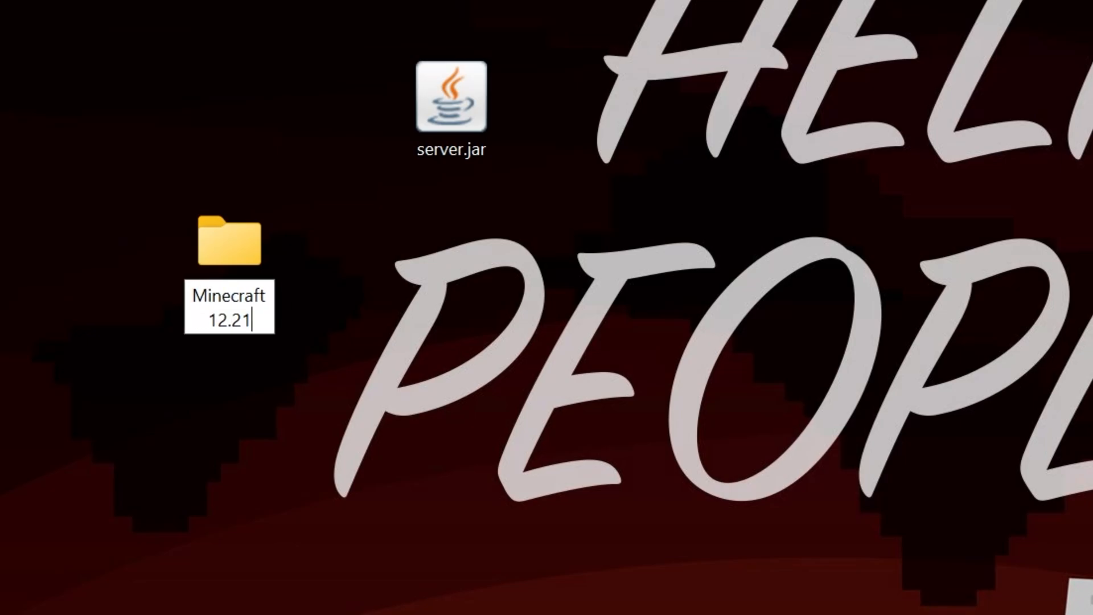
type("1.21 Server")
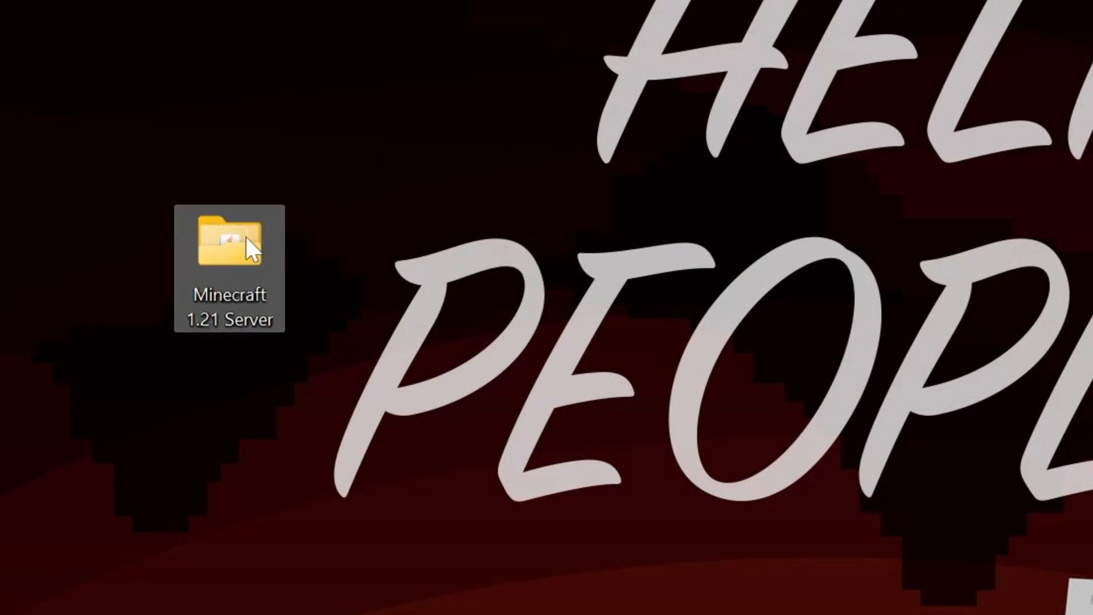
double_click(229, 248)
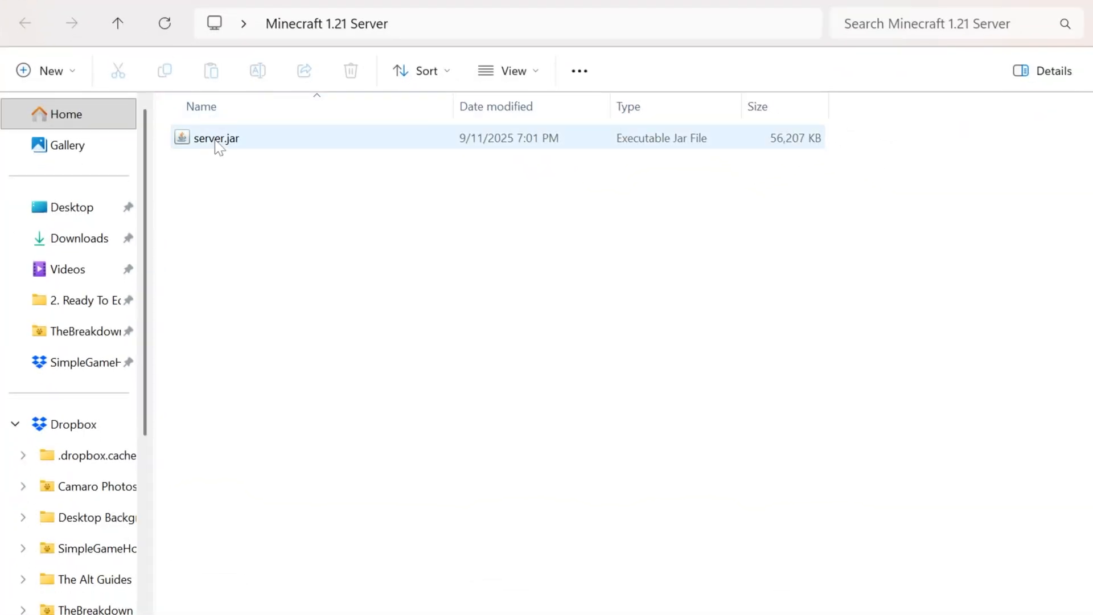
left_click(217, 137)
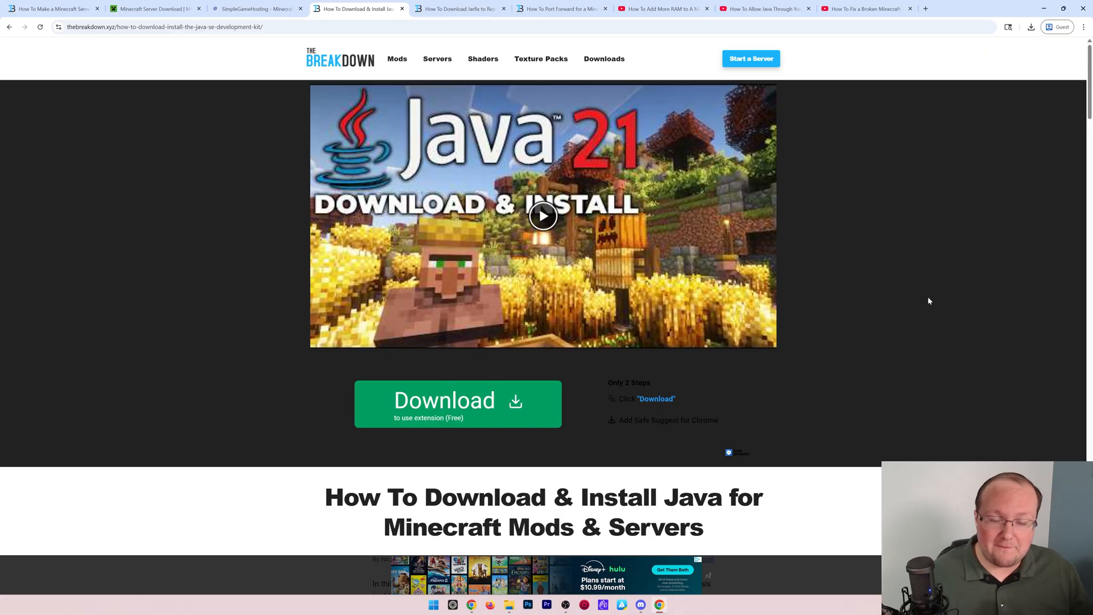
mouse_move(509, 85)
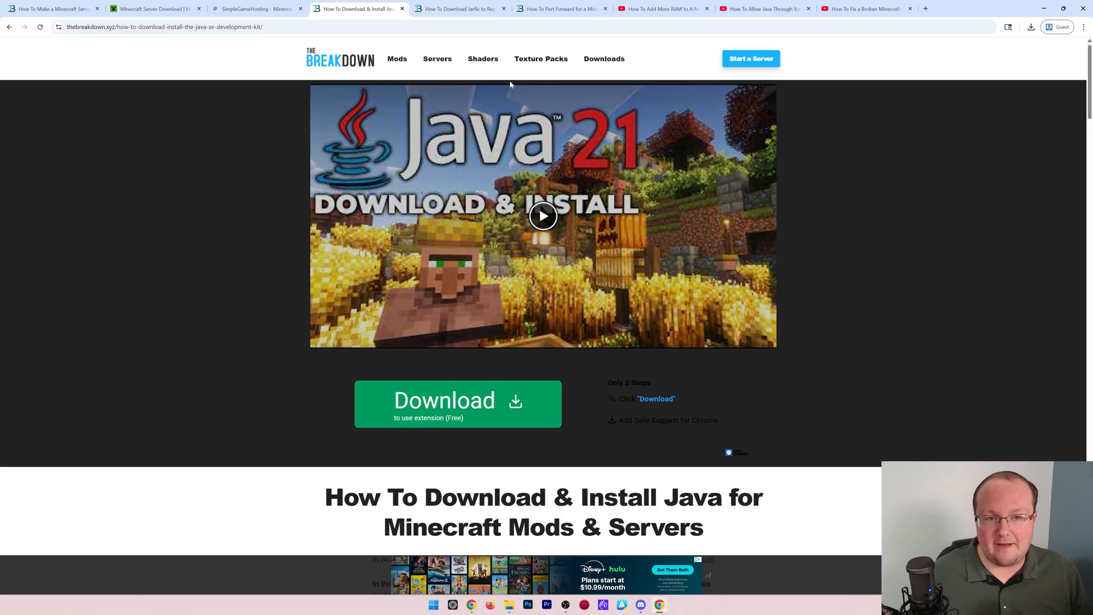
left_click(460, 9)
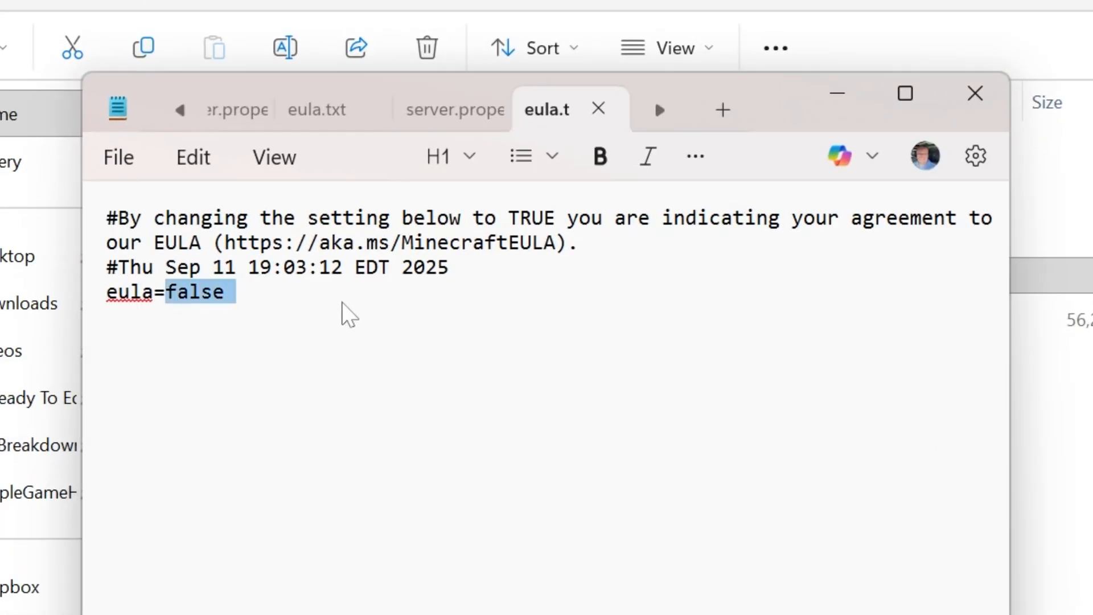
Change eula.txt to eula=true, close Notepad, then launch the server and the Minecraft launcher.
type("tr")
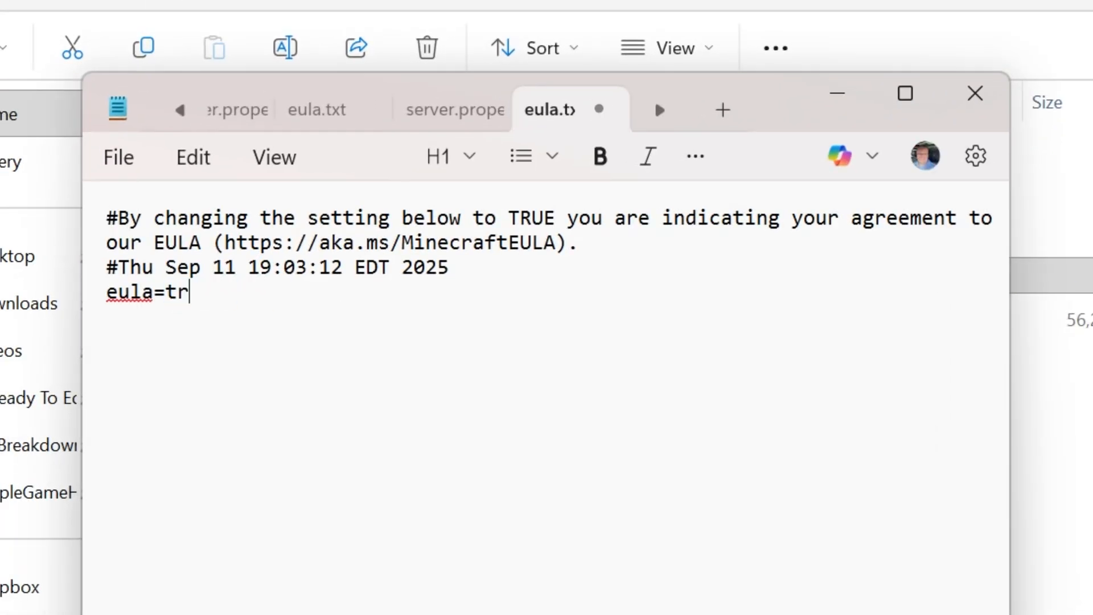
type("ue")
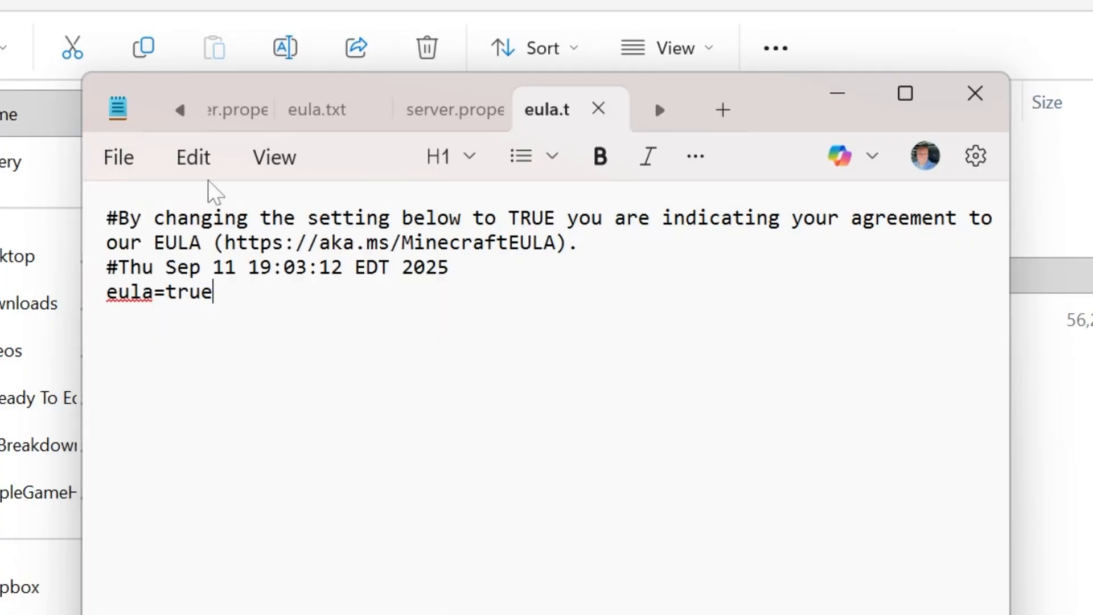
left_click(975, 93)
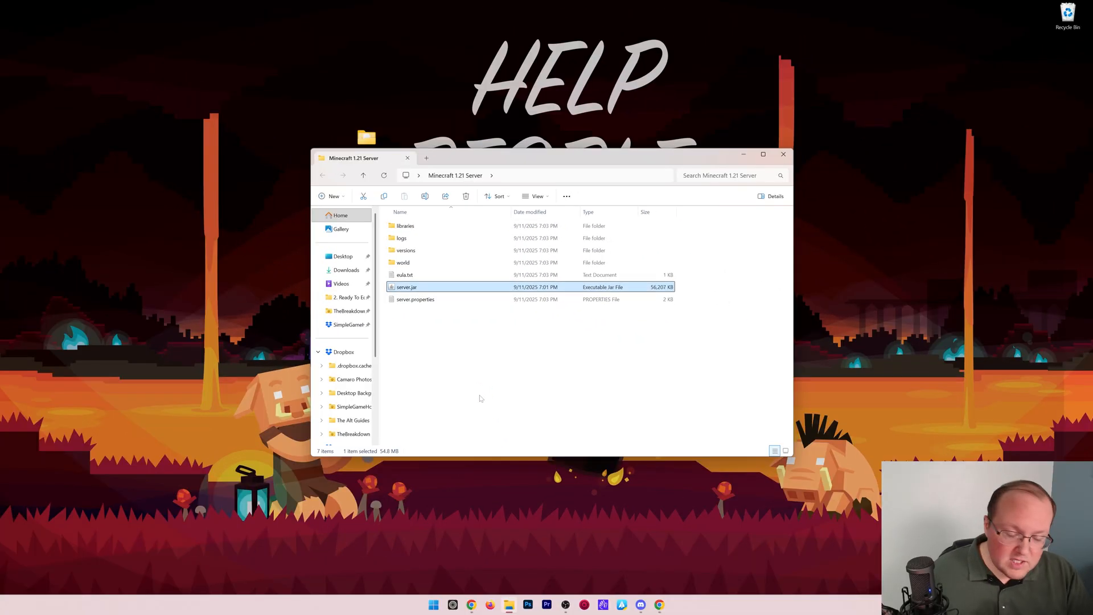
left_click(424, 605)
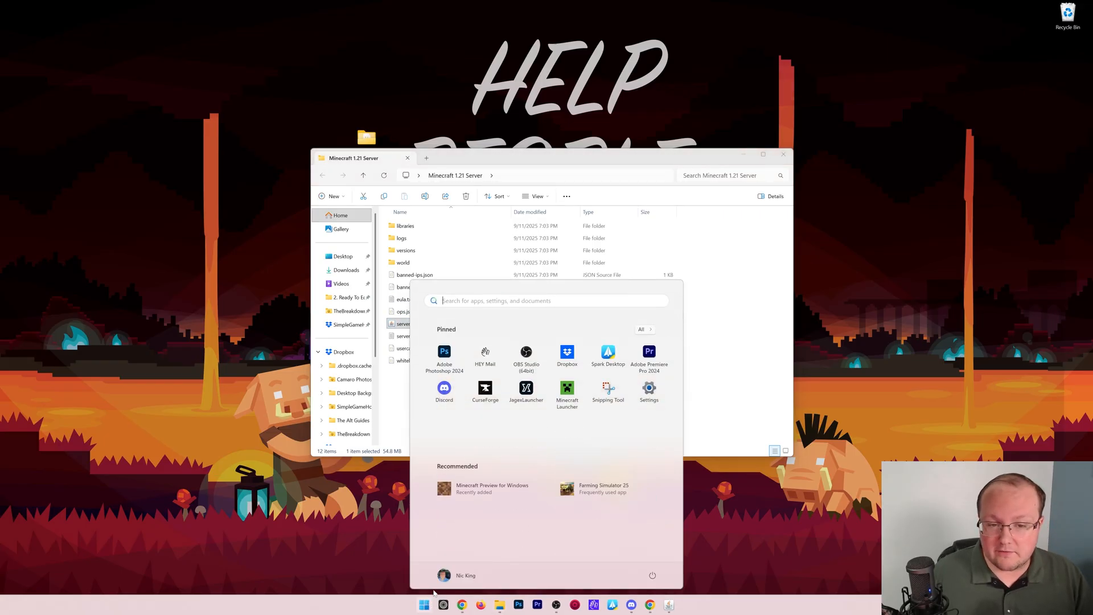
left_click(568, 392)
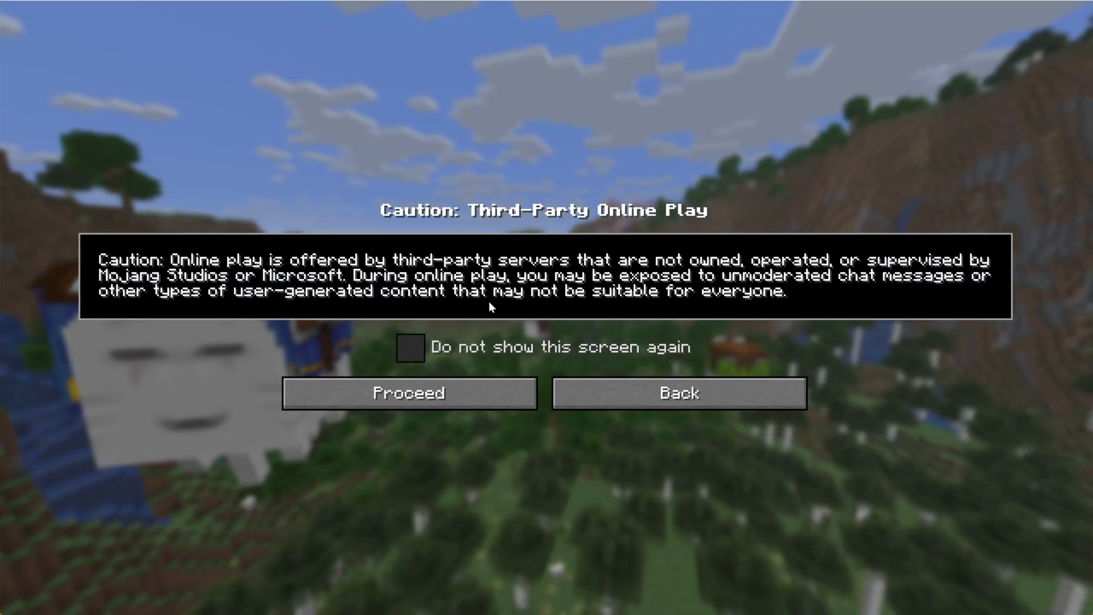
Accept the online play warning and direct-connect to localhost to join the world.
left_click(408, 392)
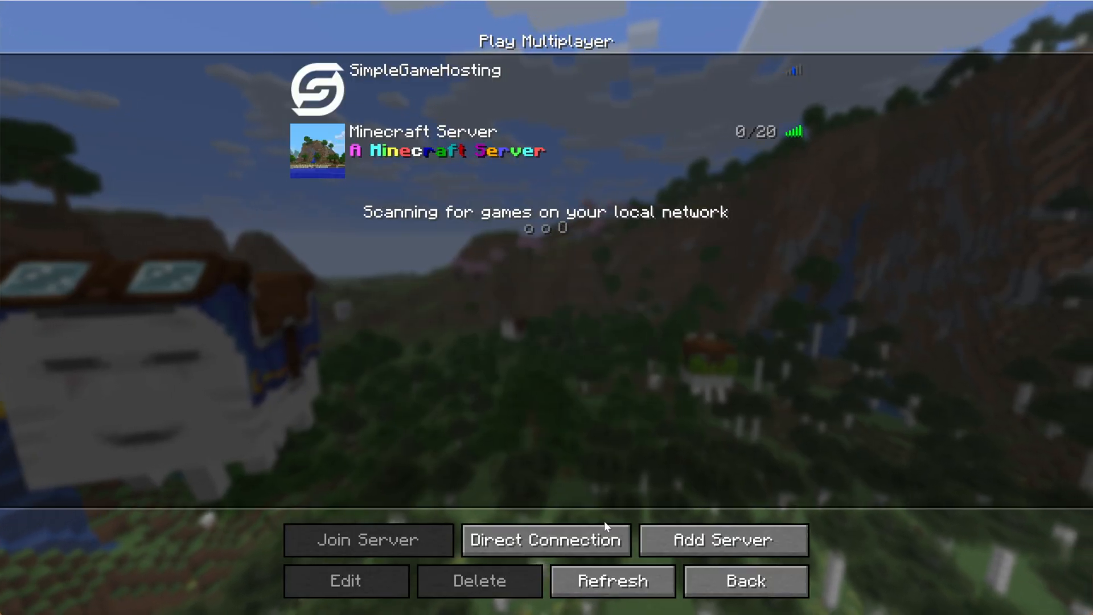
left_click(546, 540)
type("locl")
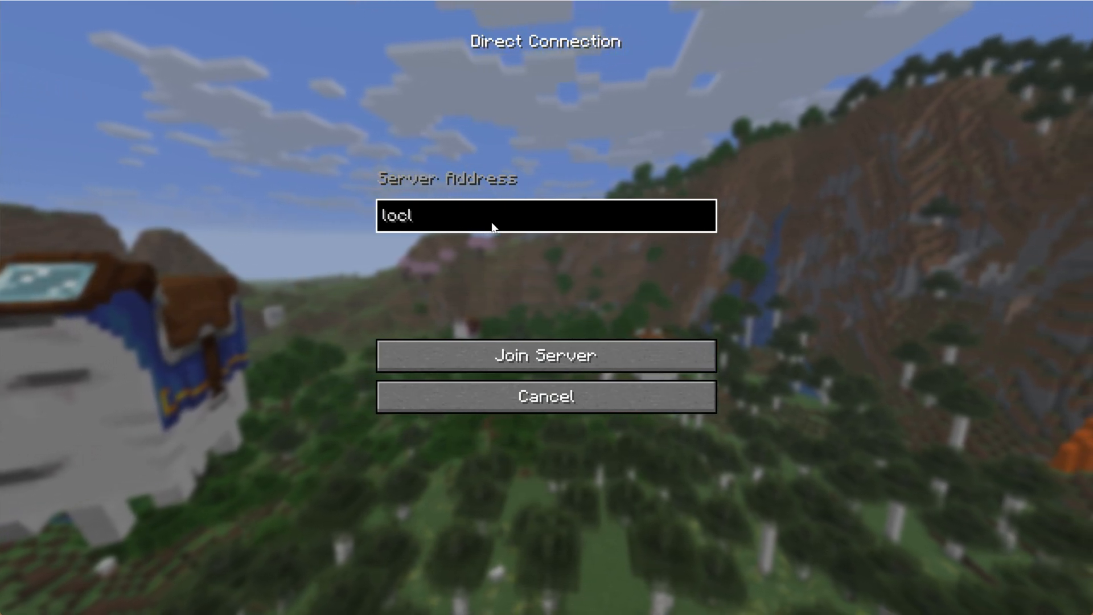
type("alhost")
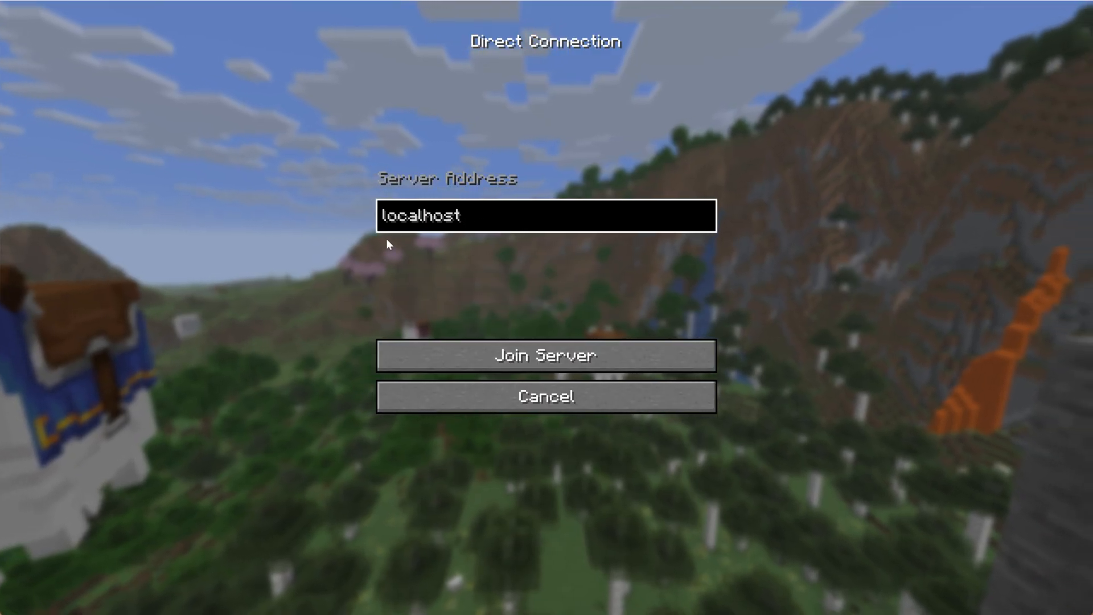
left_click(546, 355)
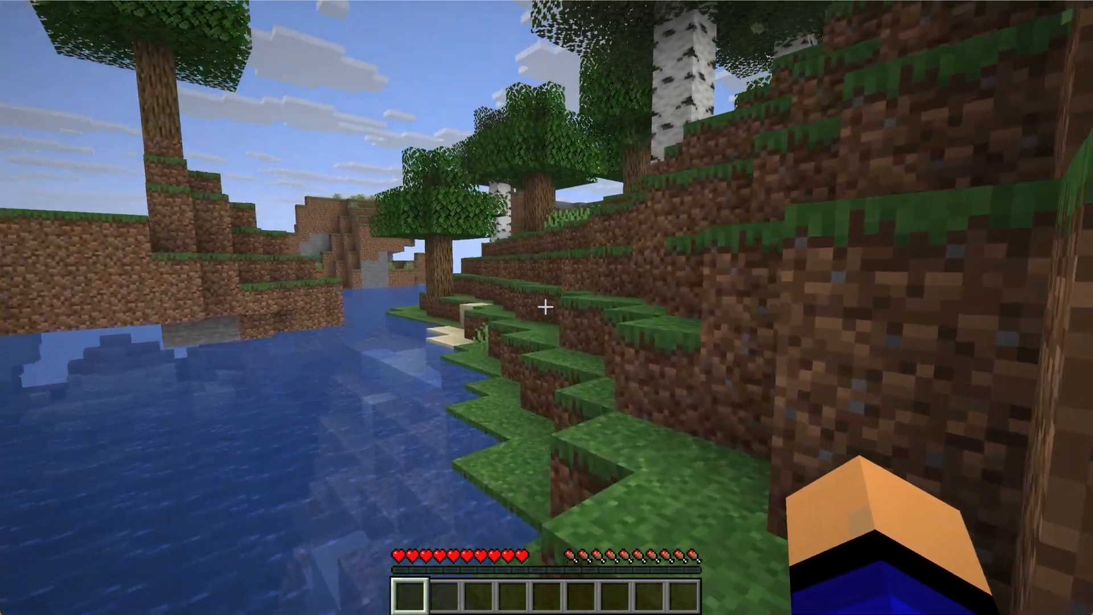
mouse_move(546, 307)
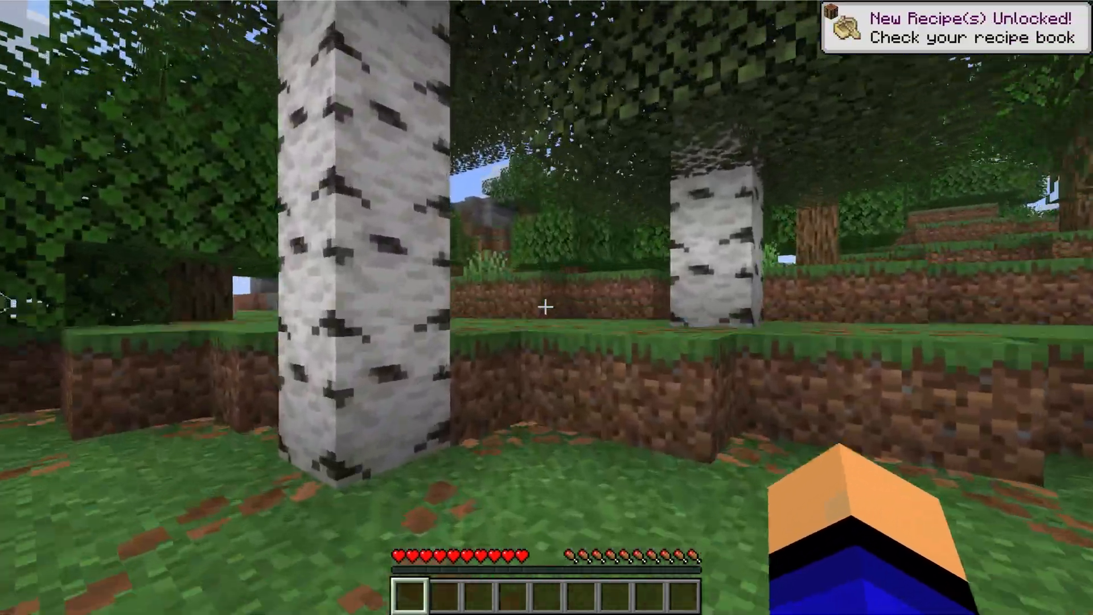
mouse_move(547, 307)
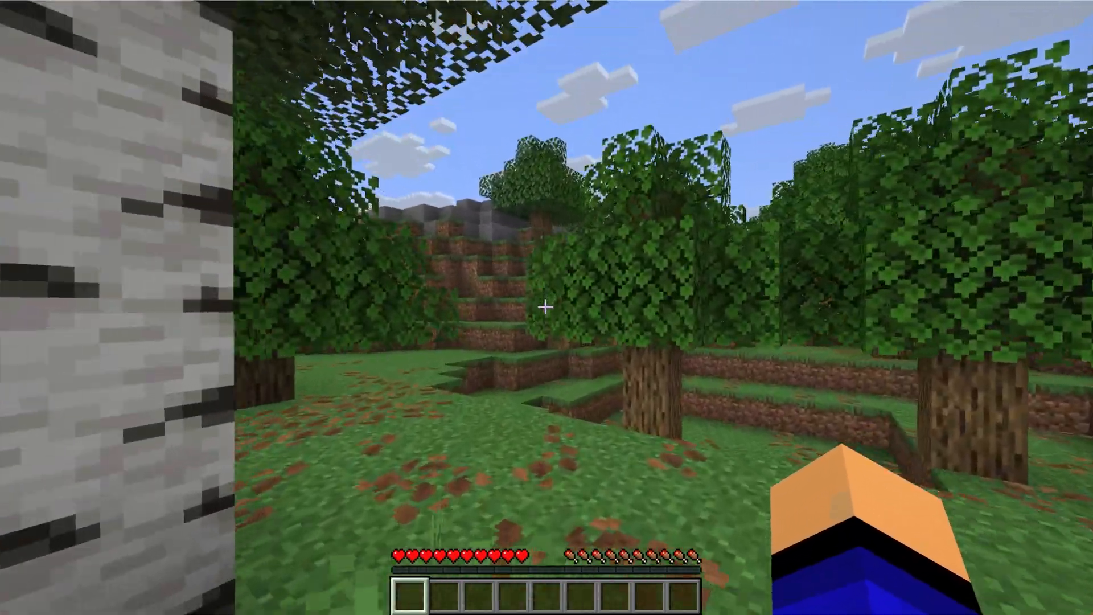
mouse_move(547, 308)
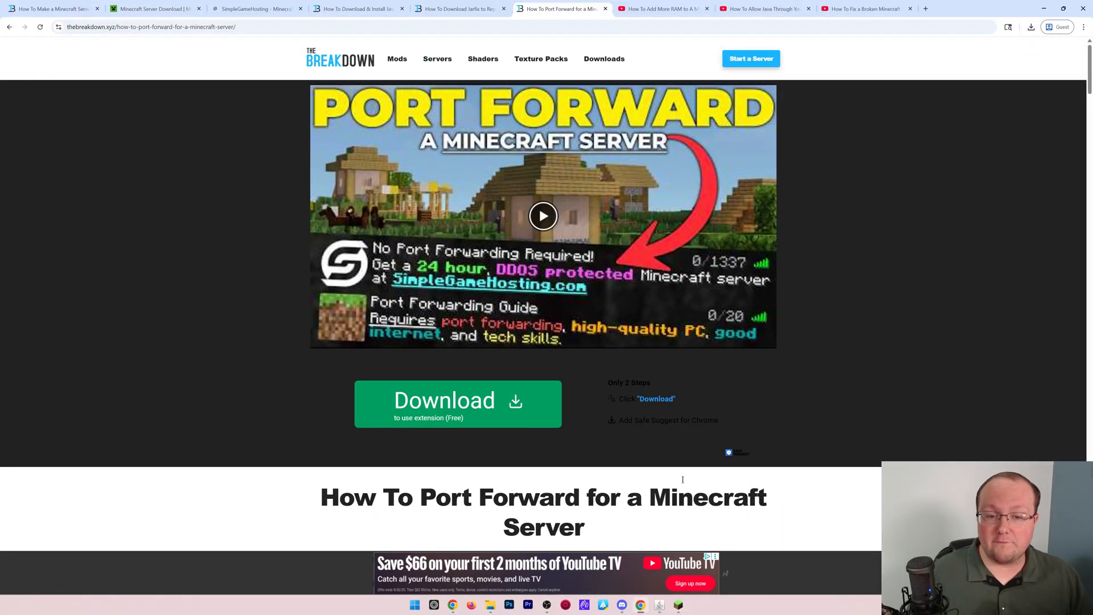
mouse_move(854, 351)
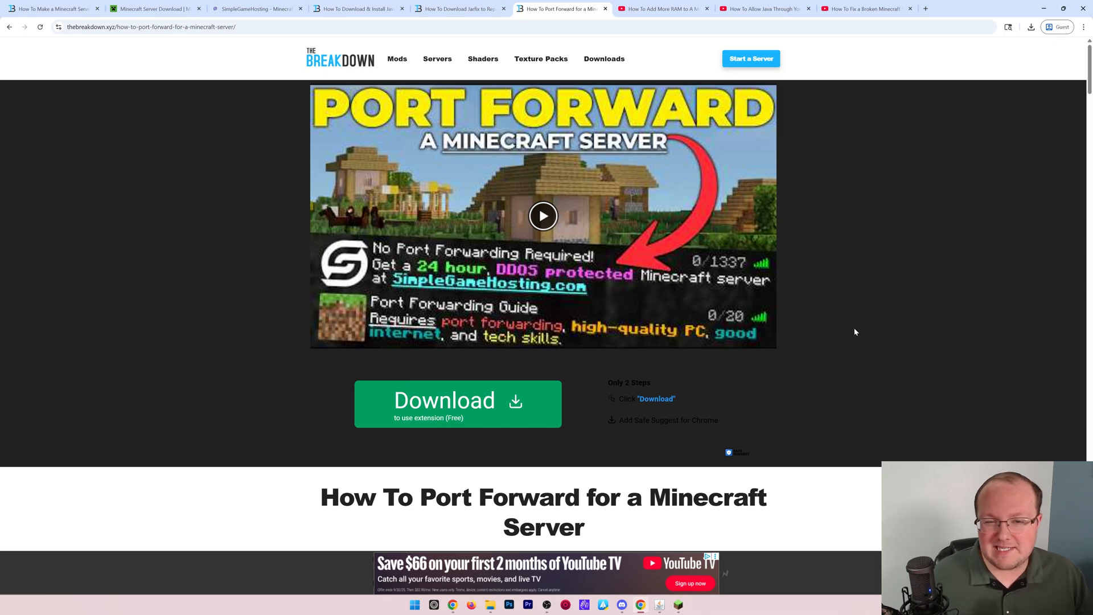
mouse_move(849, 286)
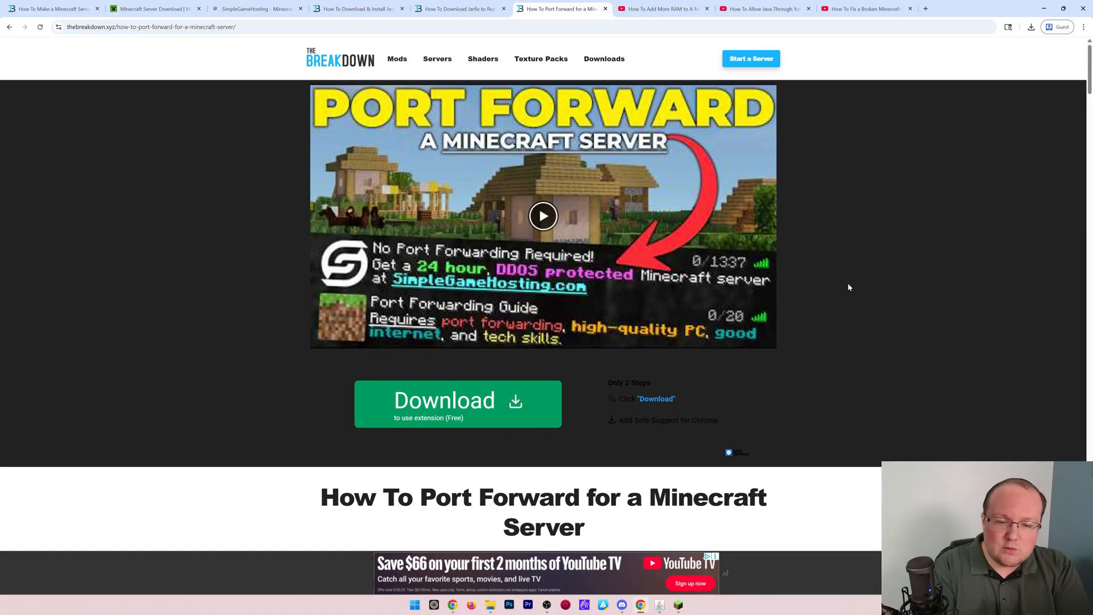
mouse_move(842, 270)
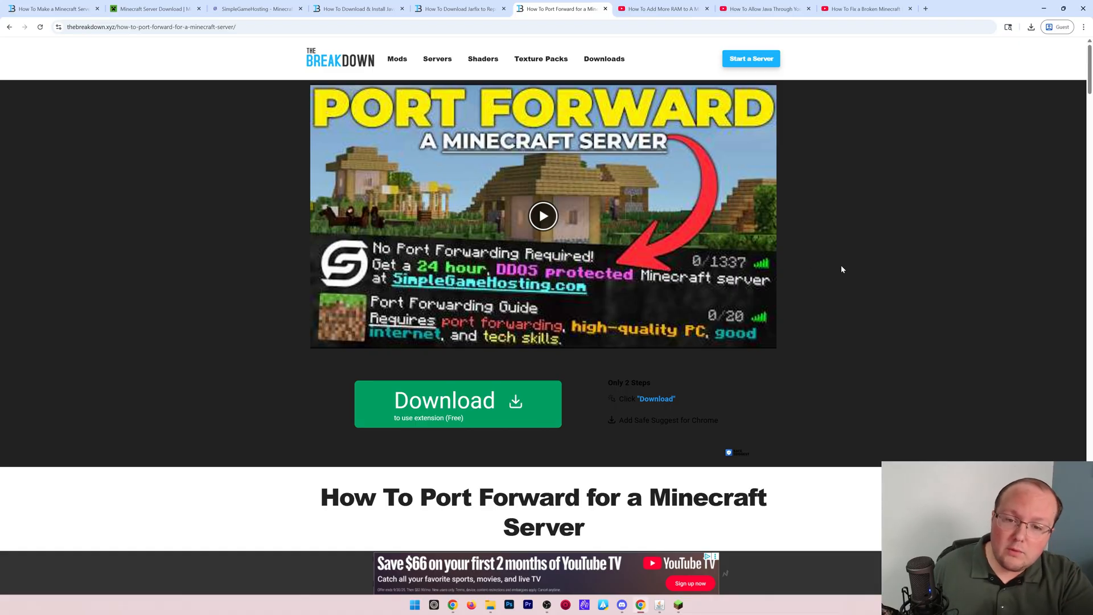
mouse_move(872, 250)
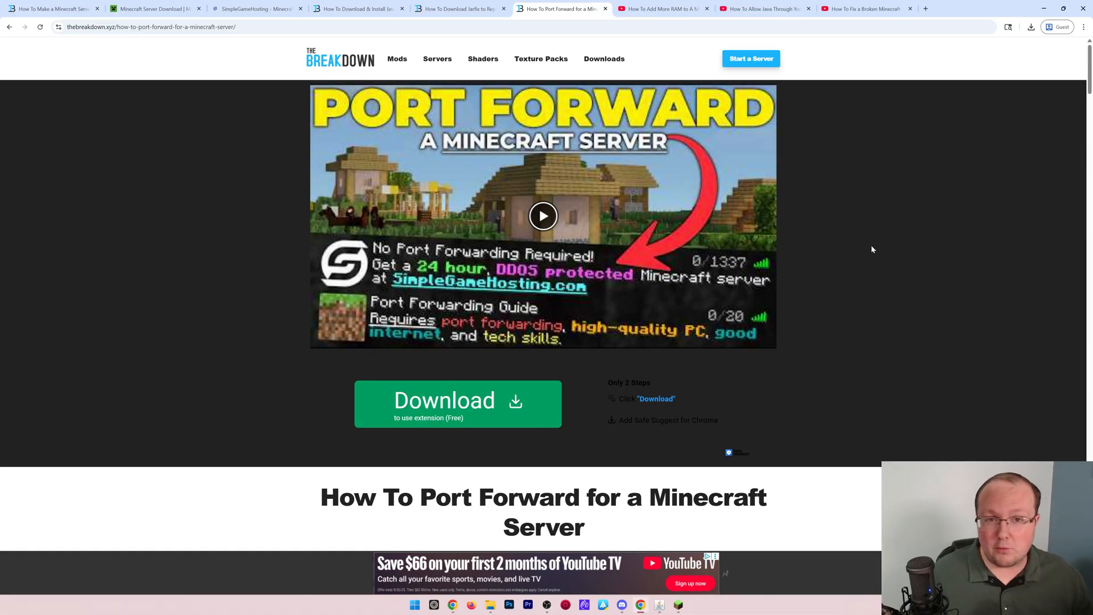
mouse_move(848, 253)
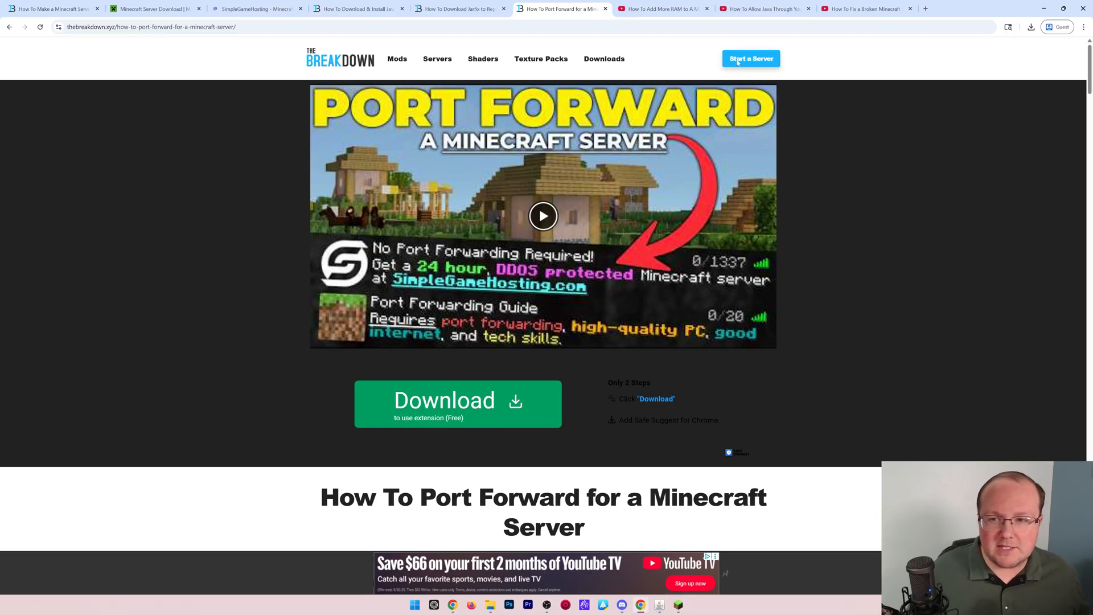
View the firewall and broken-server fix video tabs, then switch back to Minecraft.
left_click(762, 9)
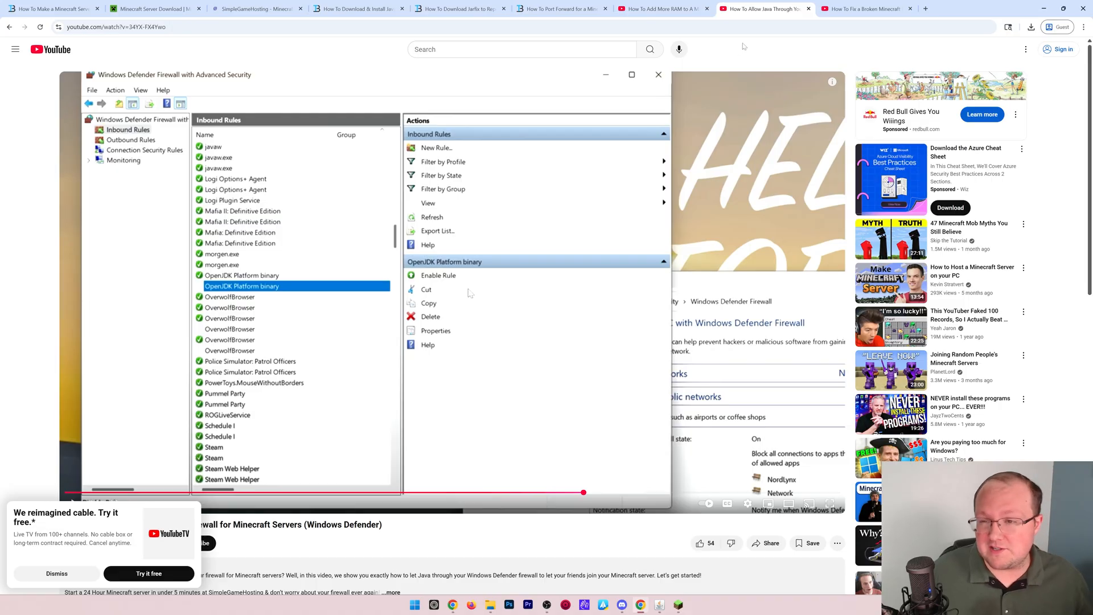
left_click(866, 9)
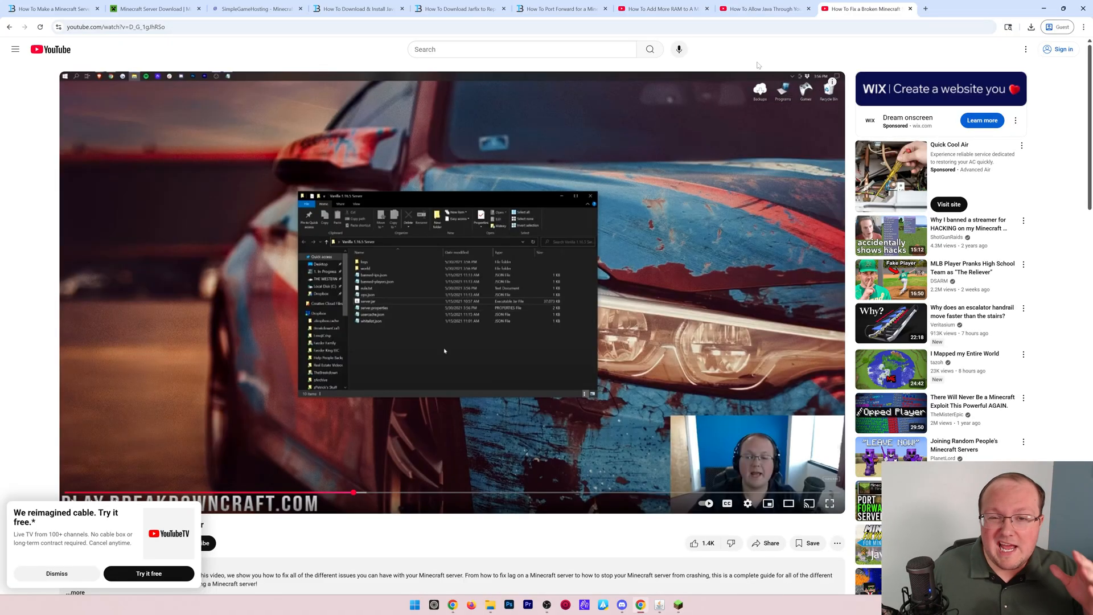
left_click(561, 9)
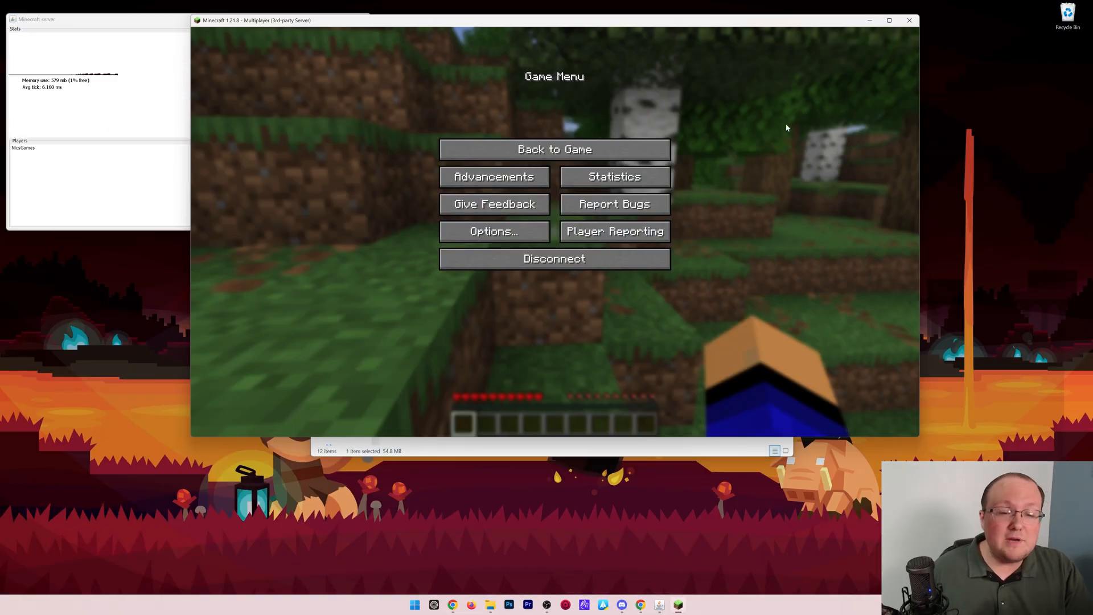
Choose Back to Game in the Game Menu to return to the world.
left_click(553, 149)
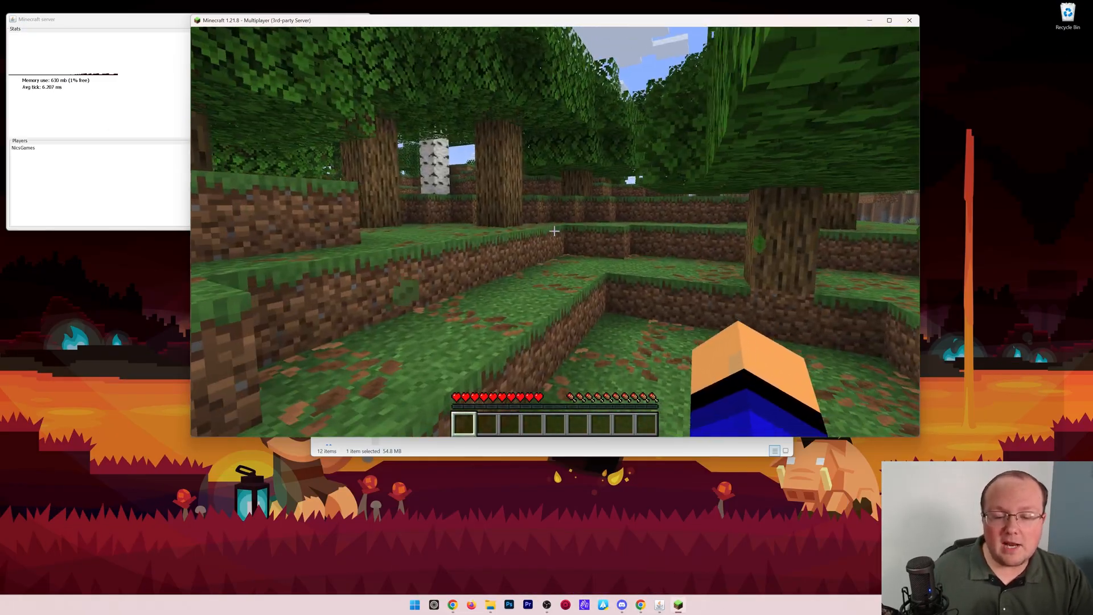